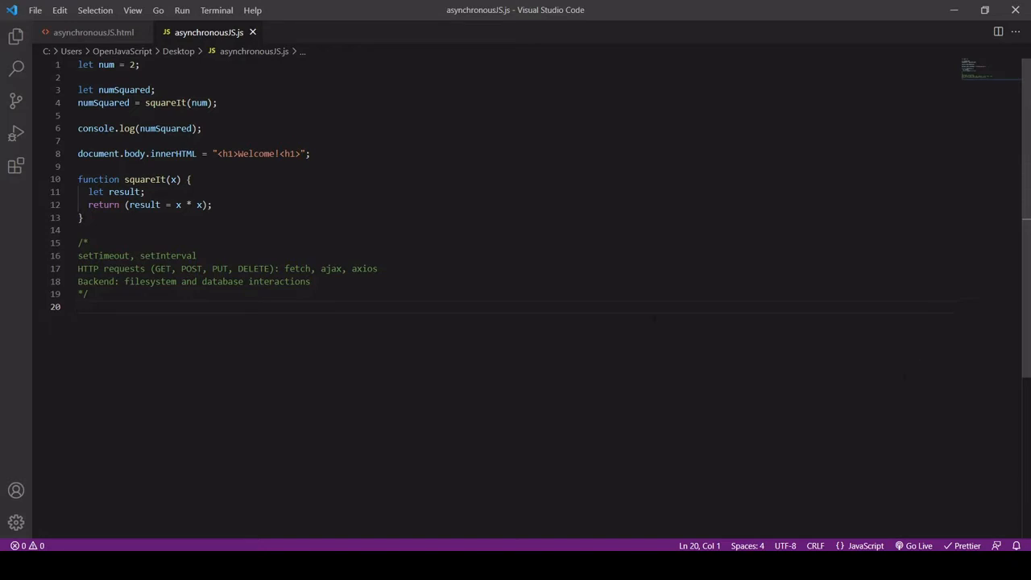
Step: Inspect the code by selecting the numSquared assignment on line 4 and the num variable on line 1
left_click(191, 129)
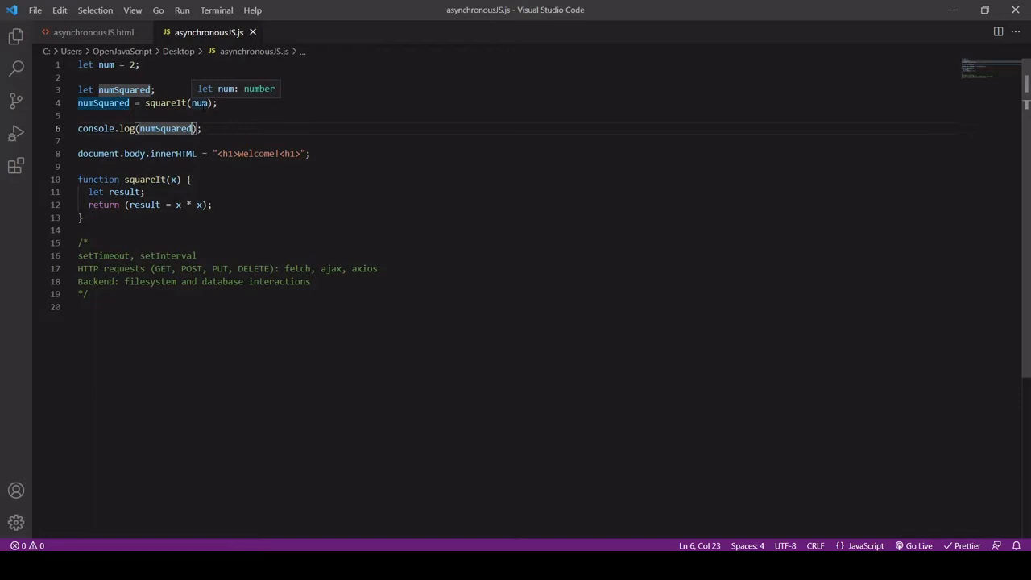
mouse_move(209, 208)
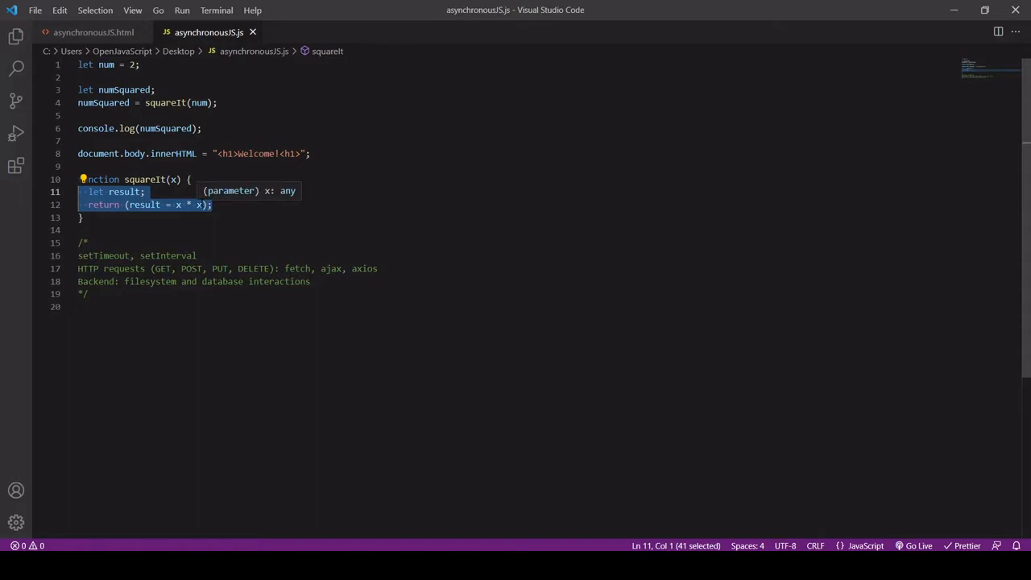
double_click(112, 103)
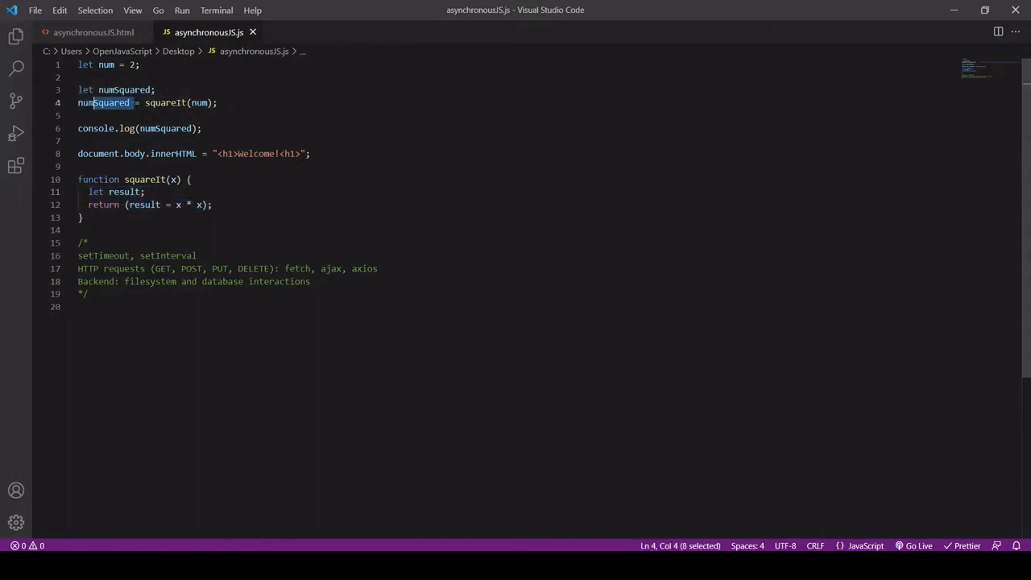
left_click(203, 129)
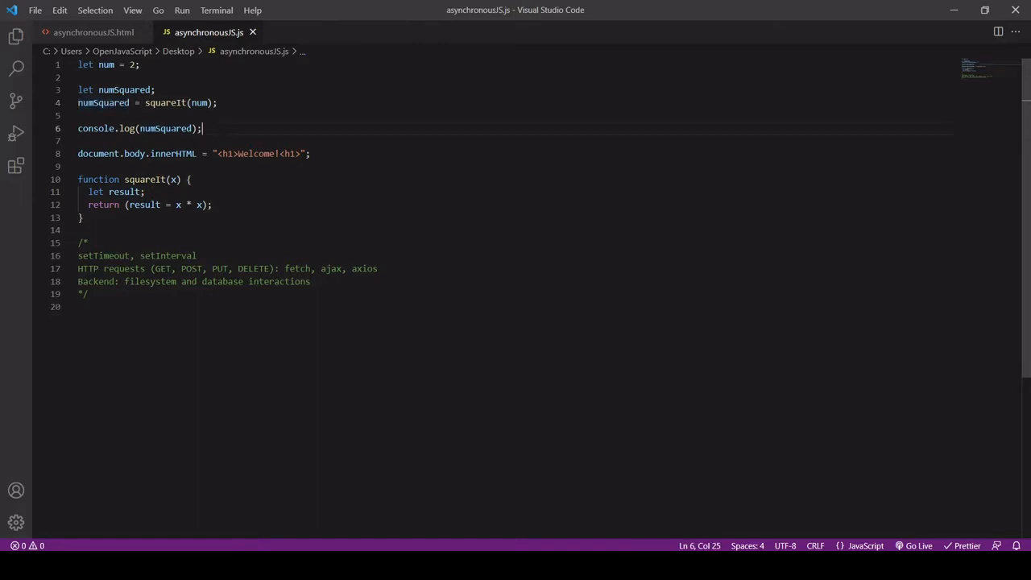
left_click_drag(201, 129, 84, 129)
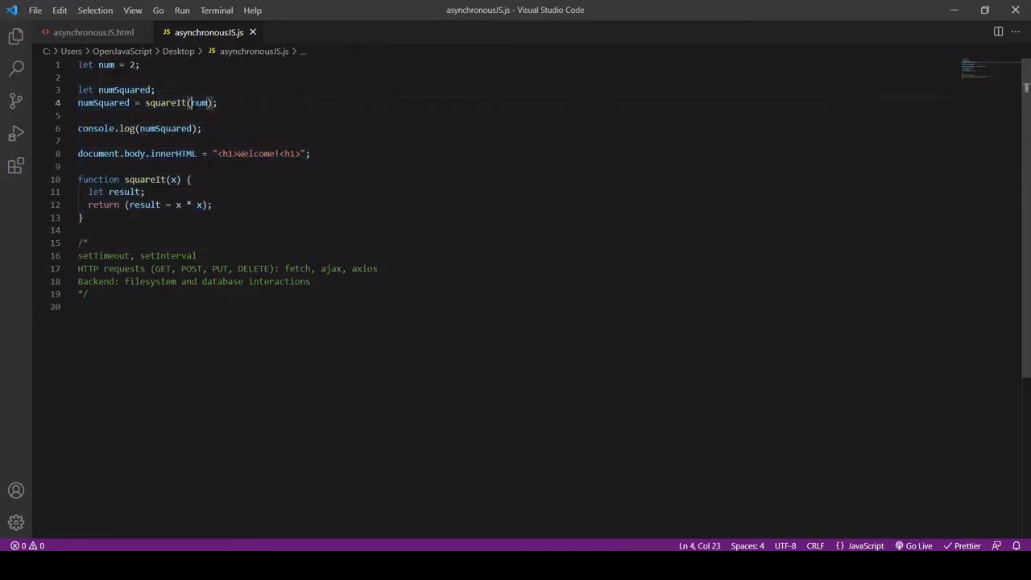
double_click(199, 103)
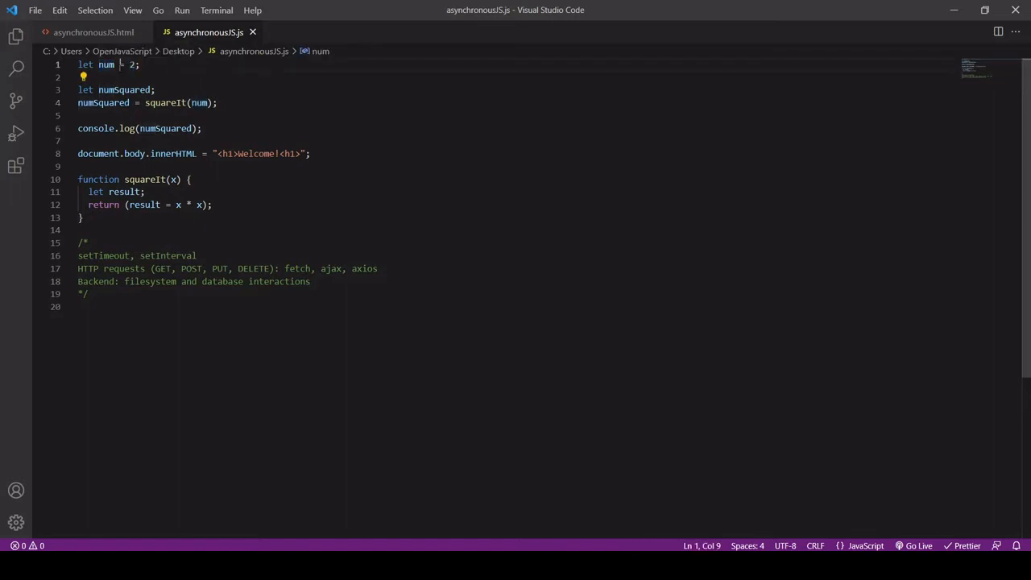
double_click(106, 65)
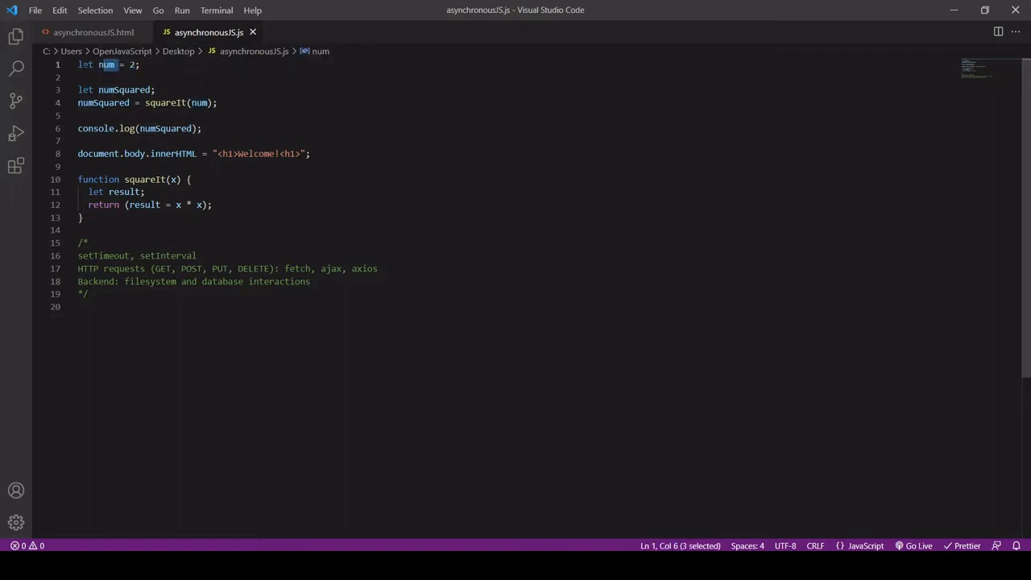
mouse_move(199, 103)
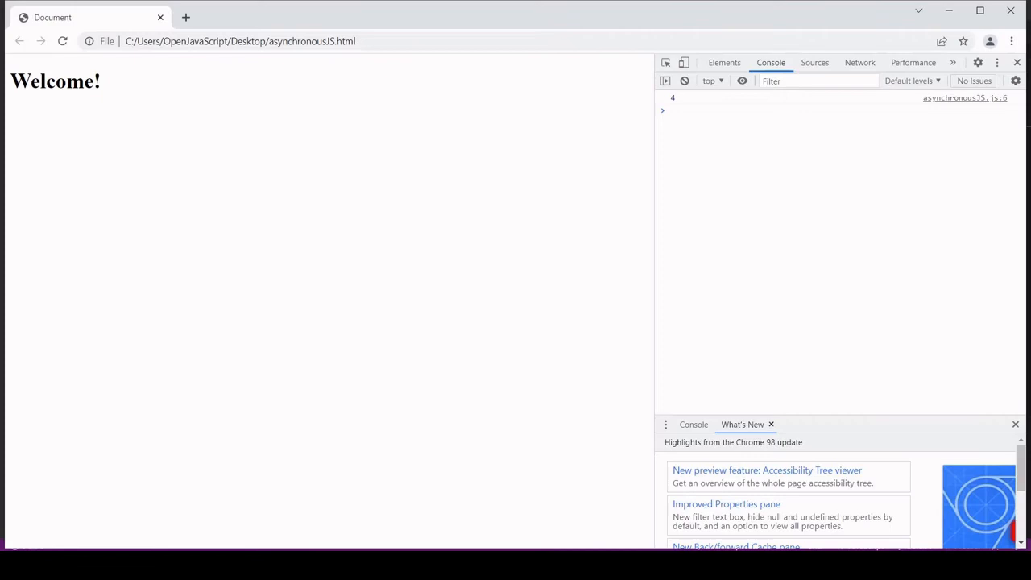
mouse_move(680, 103)
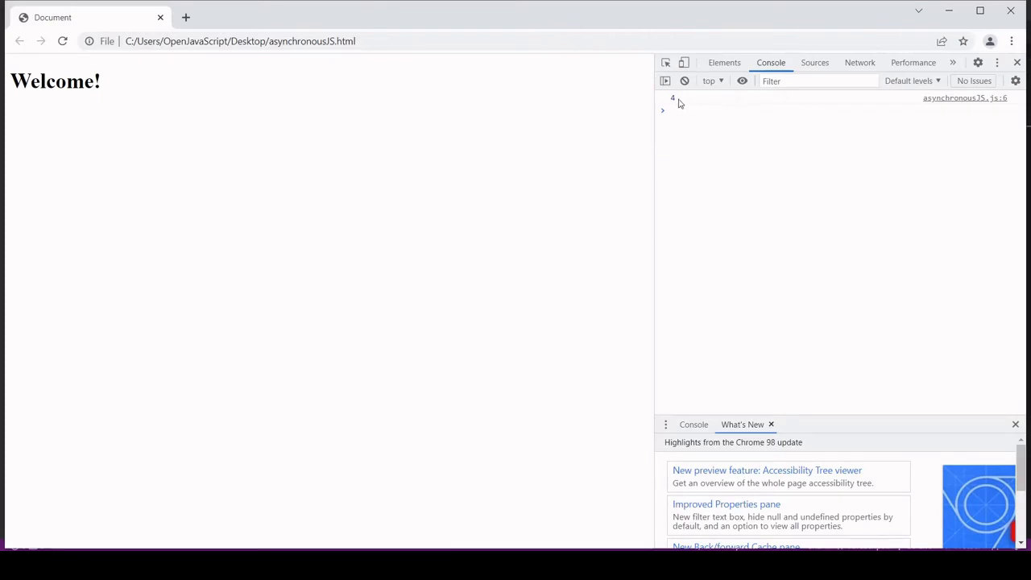
mouse_move(226, 135)
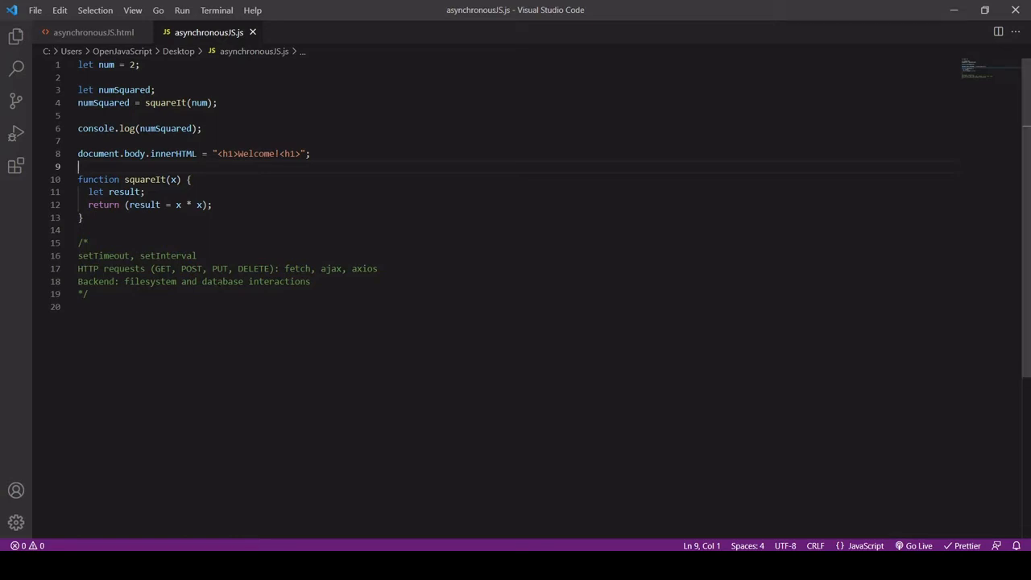
mouse_move(93, 129)
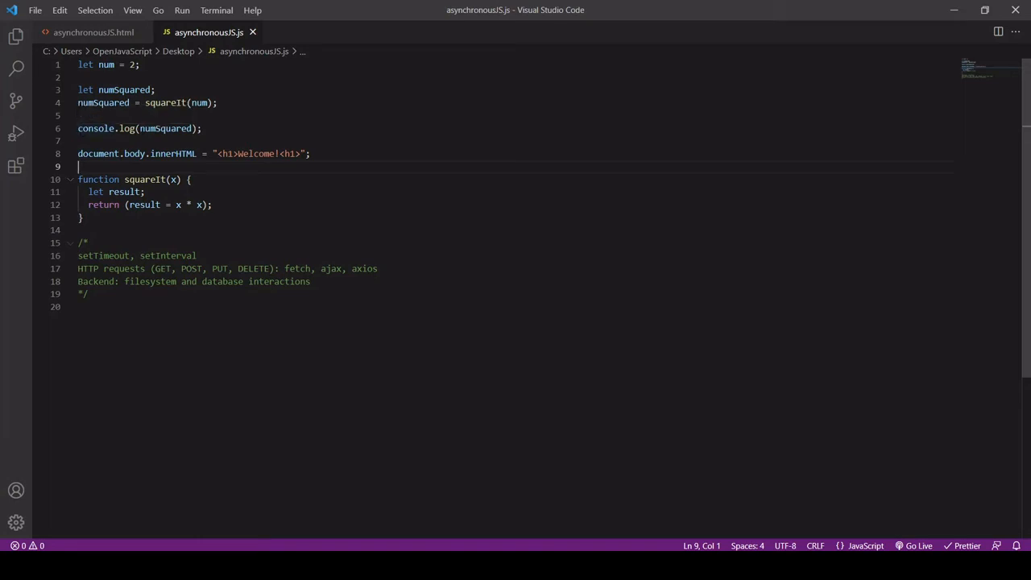
Step: Wrap numSquared = squareIt(num) in setTimeout(() => { … }, 1000) and save
type("setTimeout")
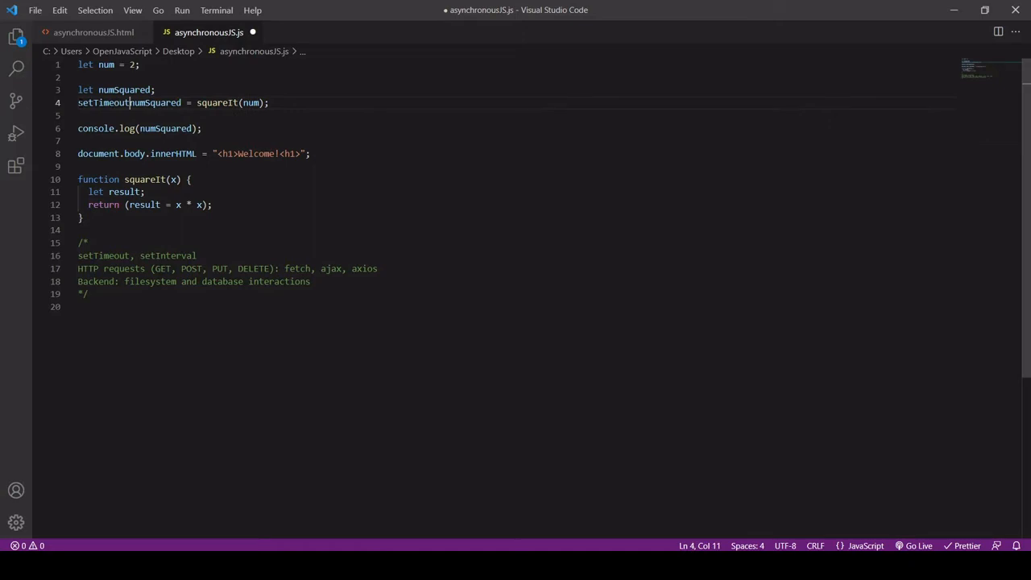
type("(() =")
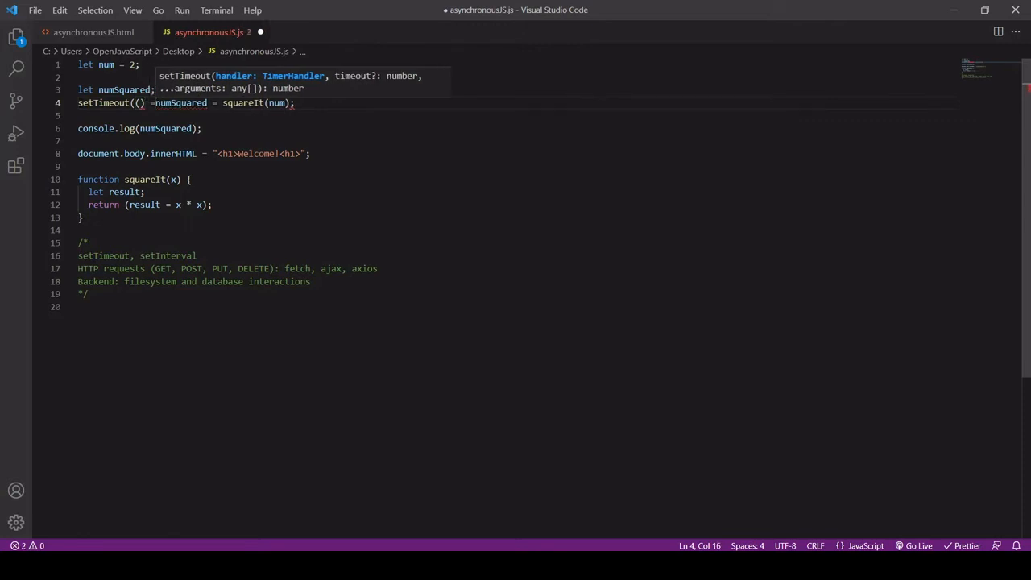
type(">")
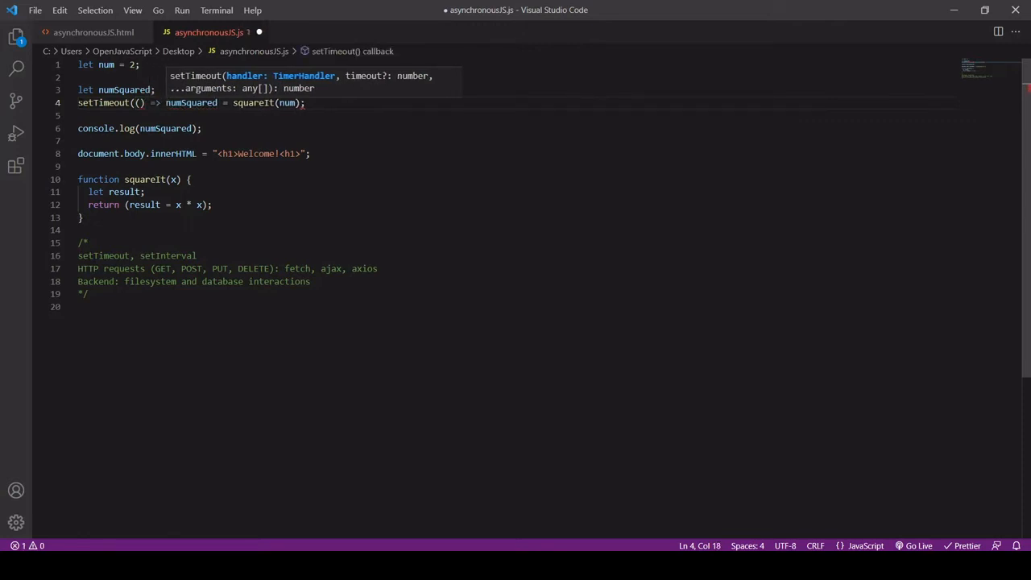
type("{")
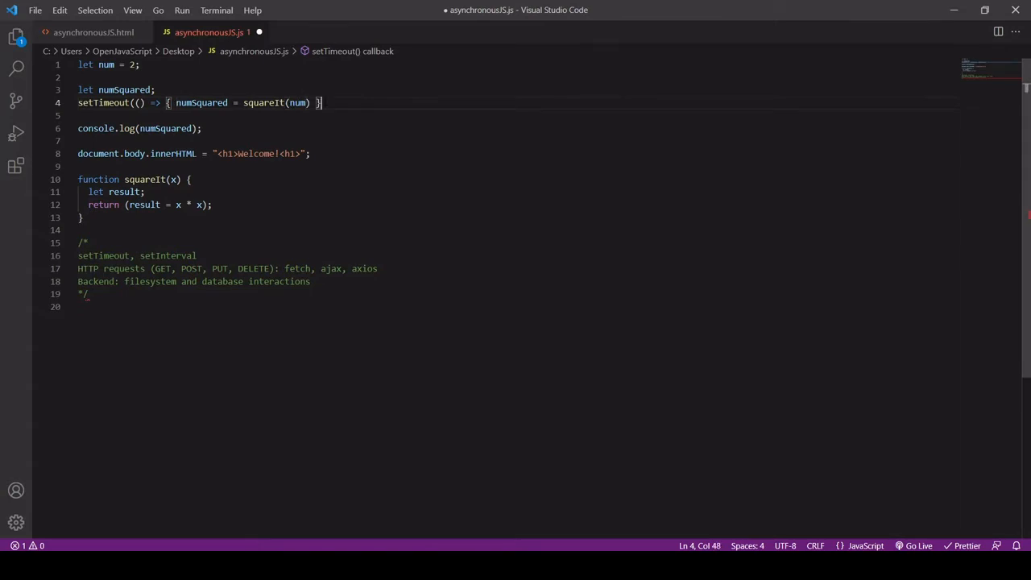
type(",")
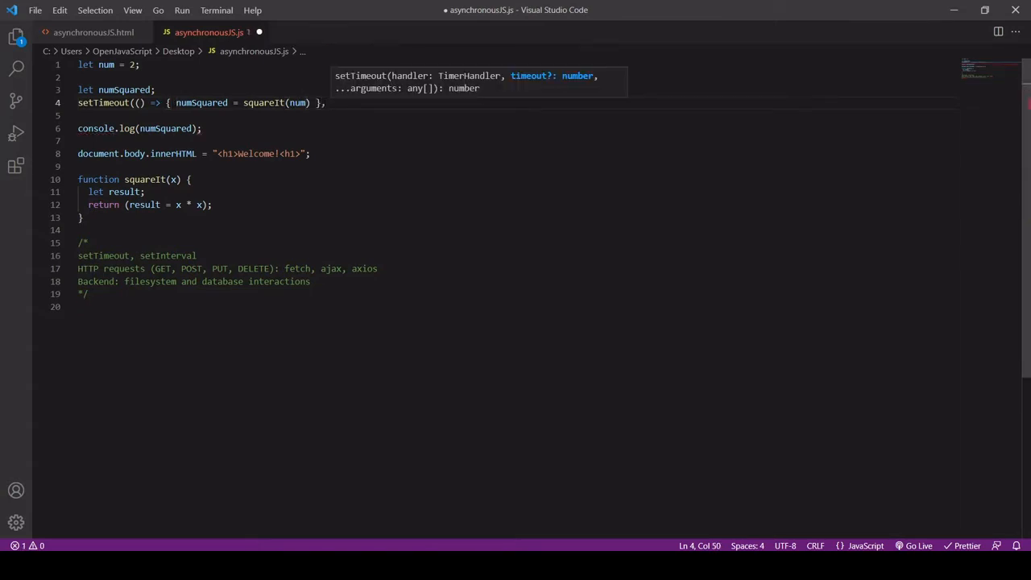
type("1000")
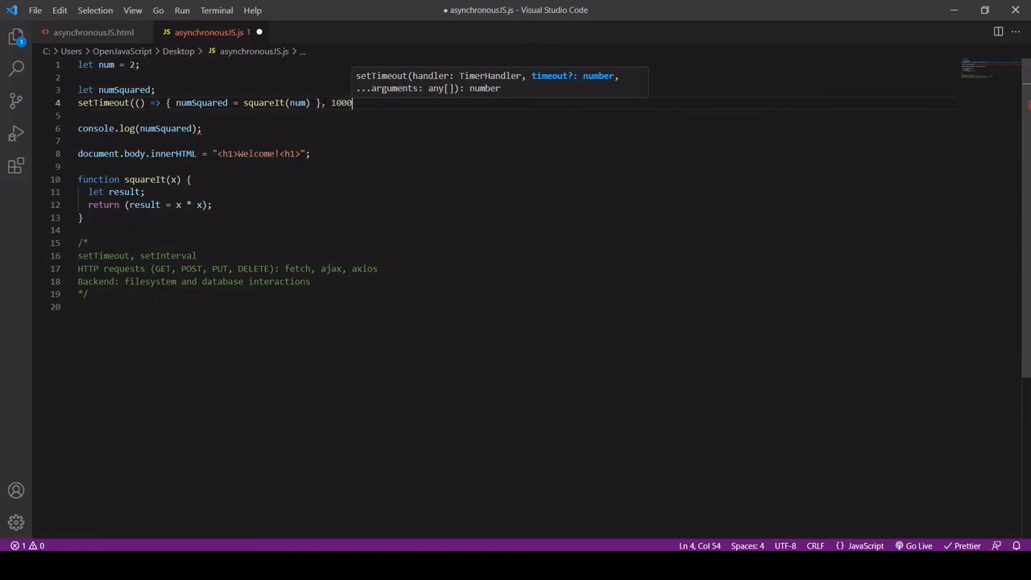
type(")")
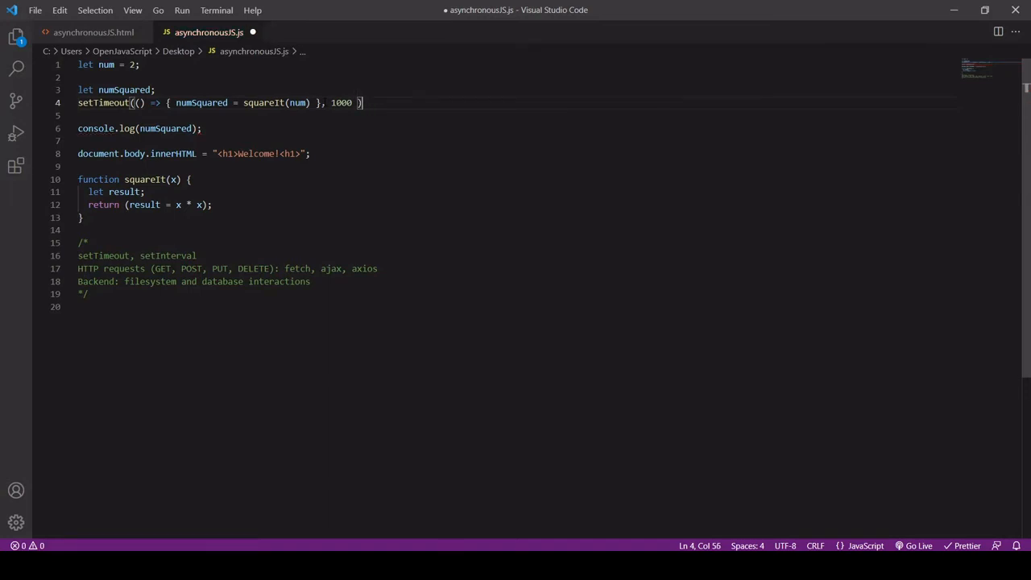
key("ctrl+s")
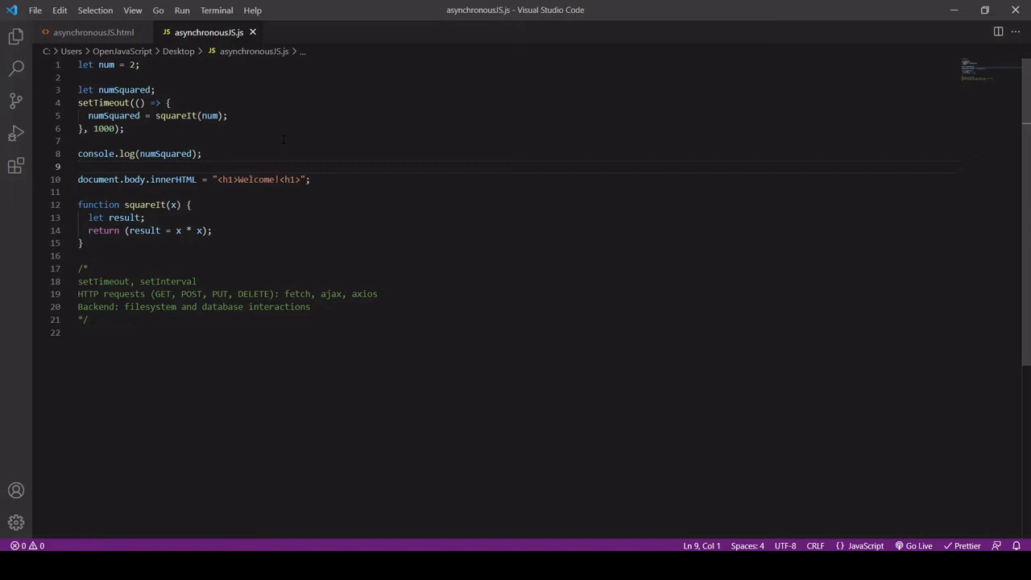
mouse_move(126, 91)
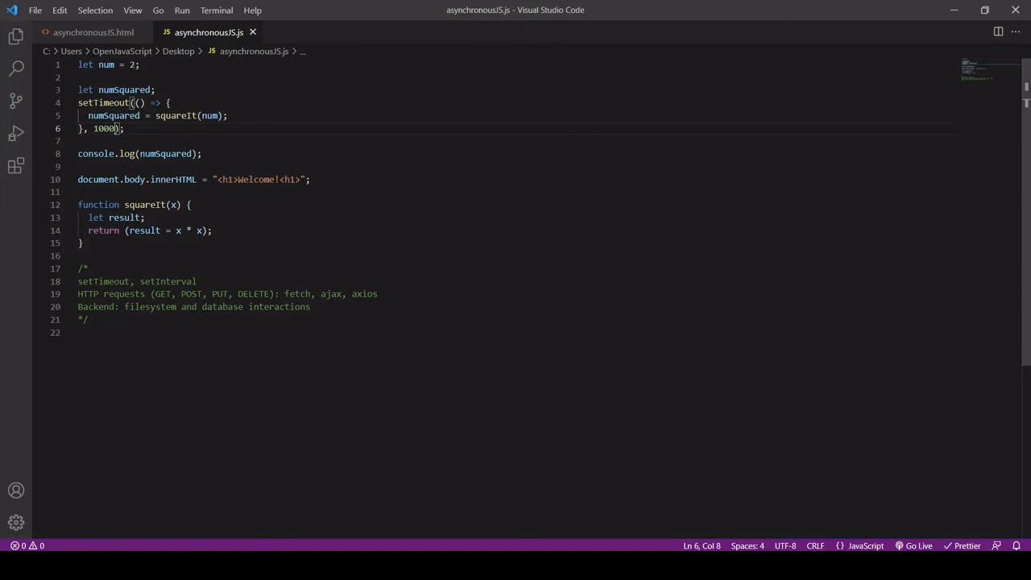
Step: Try a setTimeout delay of 0, then set it back to 1000 and save the file
key("Backspace")
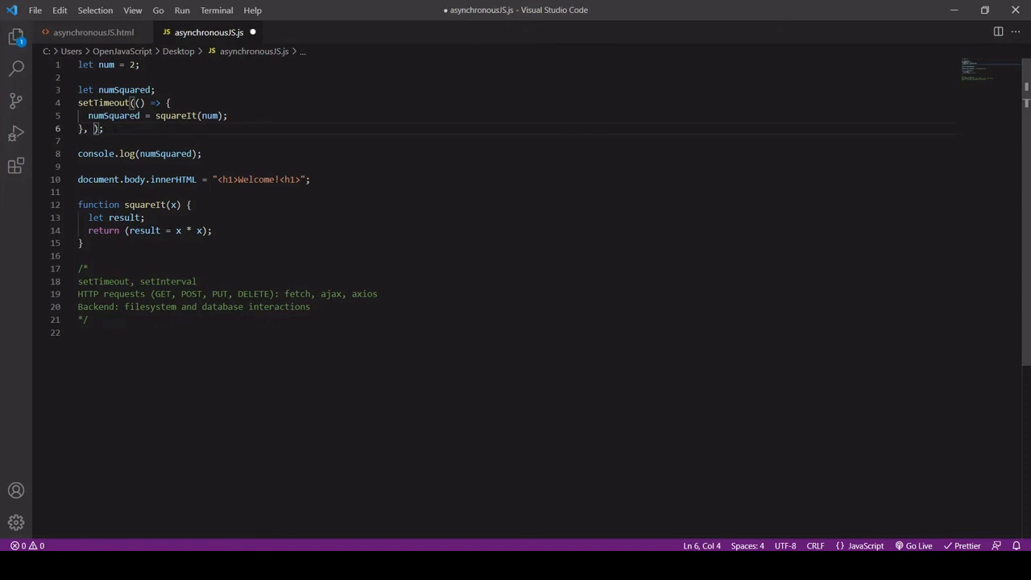
type("0")
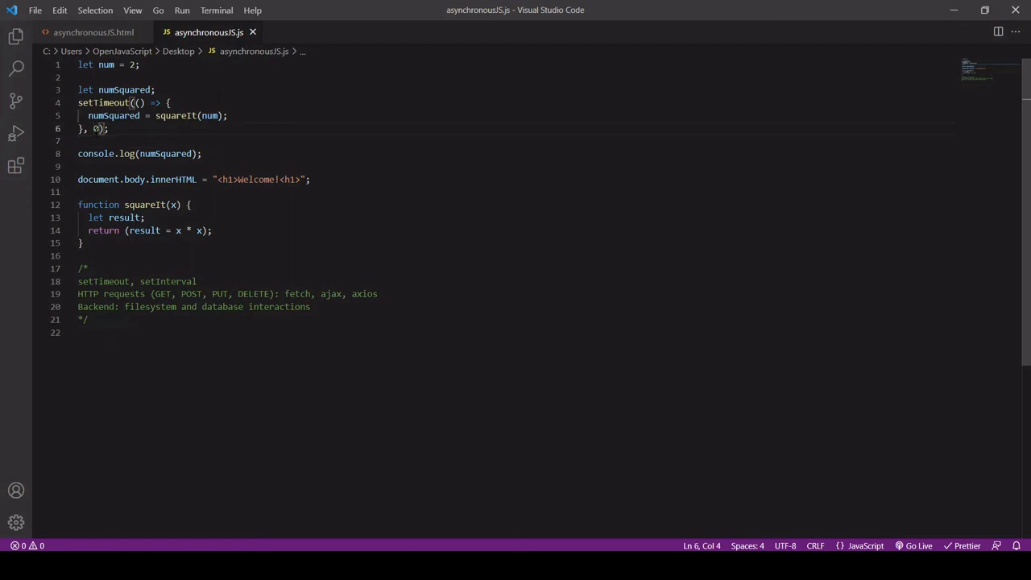
type("1000")
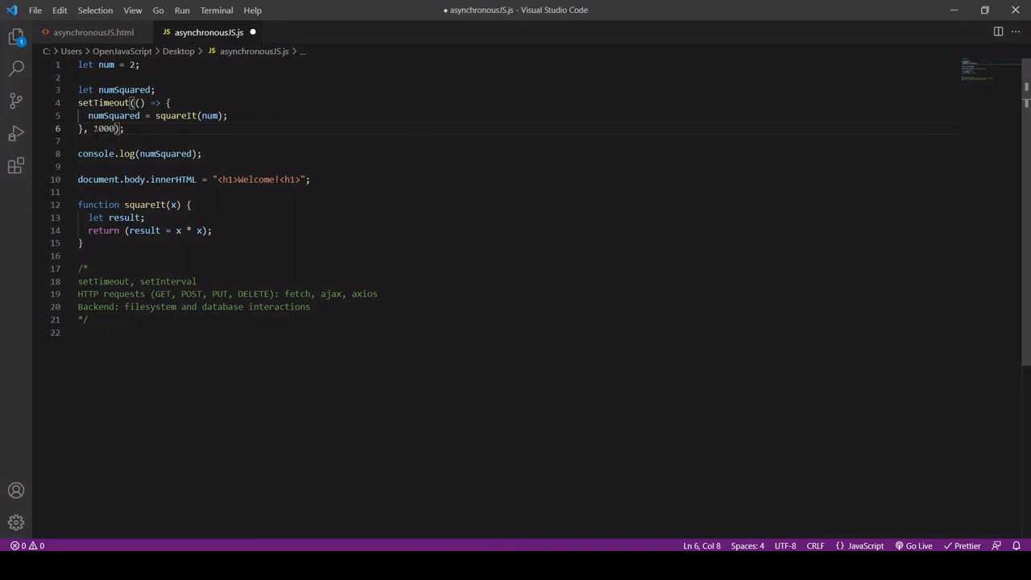
key("ctrl+s")
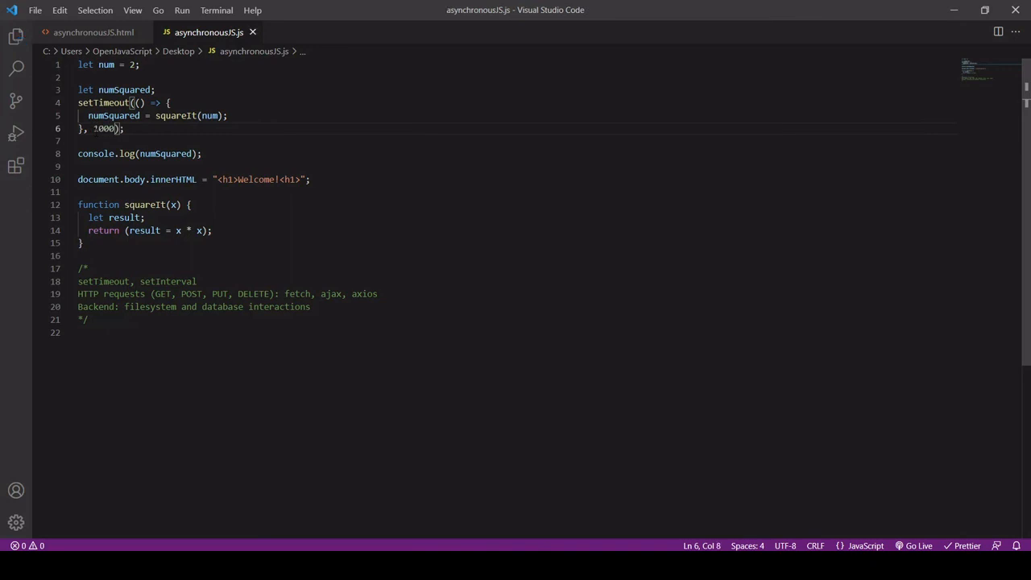